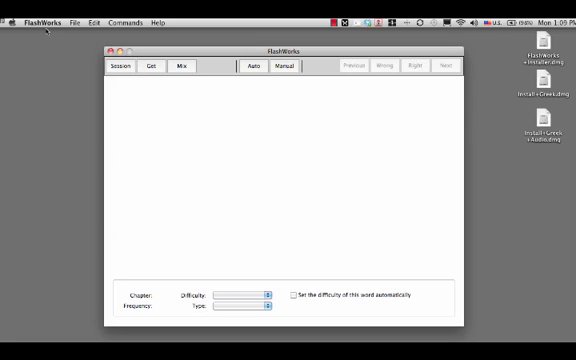
Set Highest chapter to 10 on the Main tab of the saved search preferences.
{"action": "left_click", "coordinate": [40, 20]}
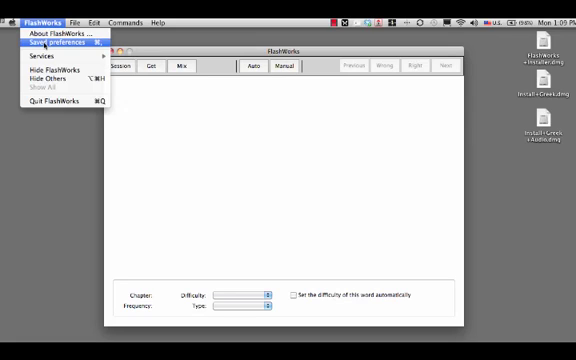
{"action": "left_click", "coordinate": [52, 42]}
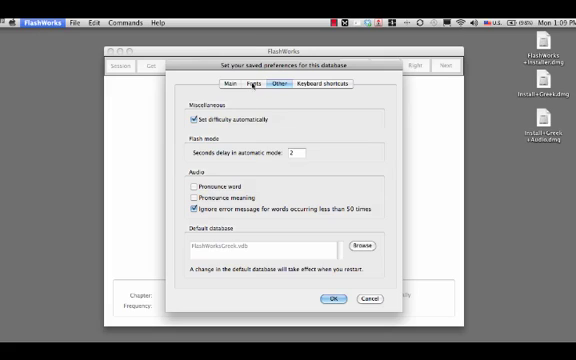
{"action": "left_click", "coordinate": [240, 88]}
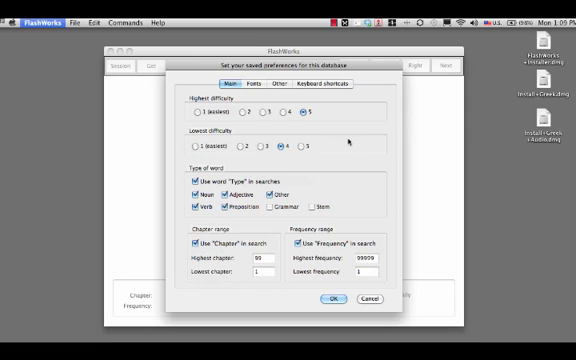
{"action": "mouse_move", "coordinate": [336, 132]}
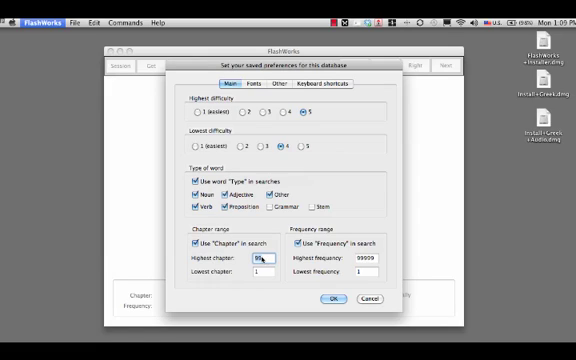
{"action": "type", "text": "10"}
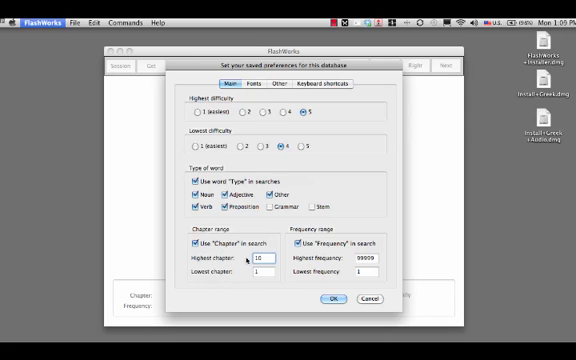
{"action": "mouse_move", "coordinate": [256, 284]}
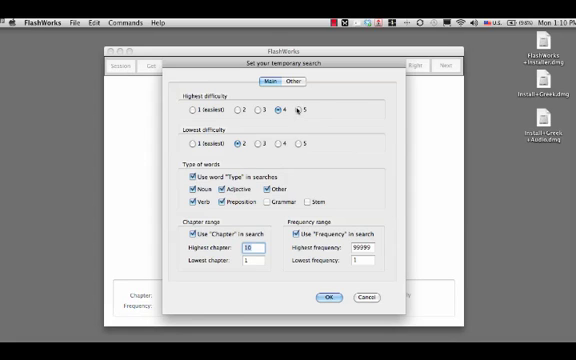
Confirm the temporary search settings and return to the empty flashcard window.
{"action": "left_click", "coordinate": [320, 298]}
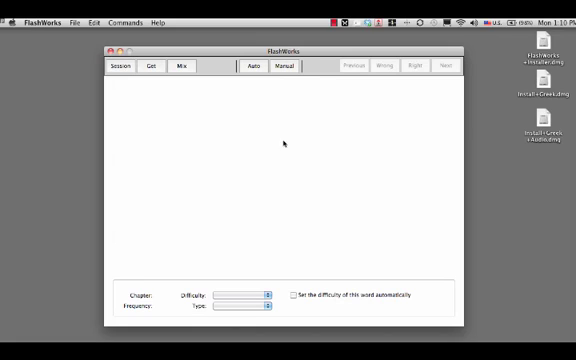
Get the matching words and flash all 100 automatically until the round-end message.
{"action": "left_click", "coordinate": [170, 70]}
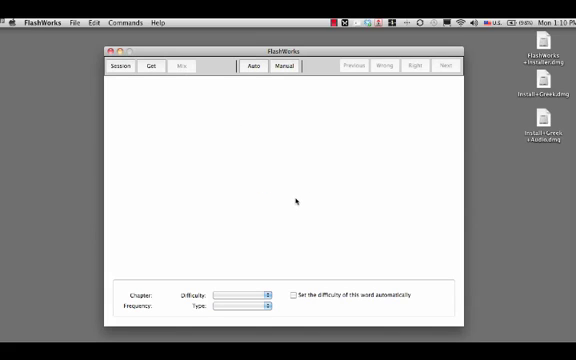
{"action": "mouse_move", "coordinate": [278, 104]}
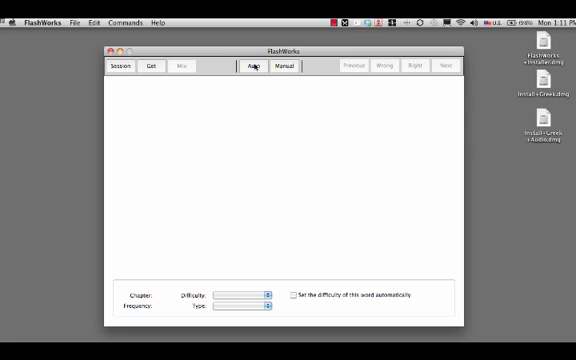
{"action": "left_click", "coordinate": [252, 68]}
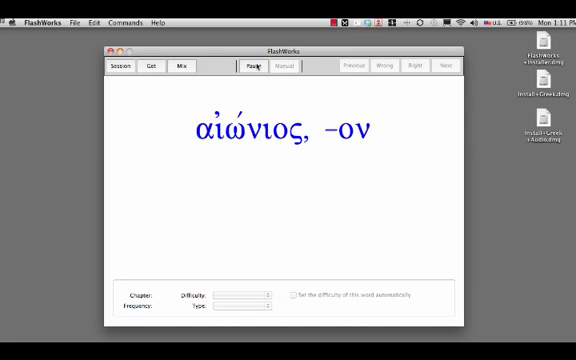
{"action": "left_click", "coordinate": [250, 66]}
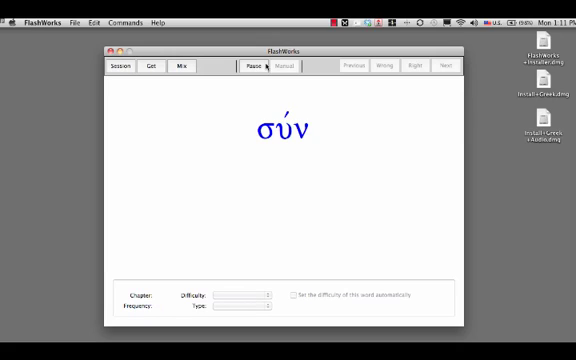
{"action": "left_click", "coordinate": [284, 70]}
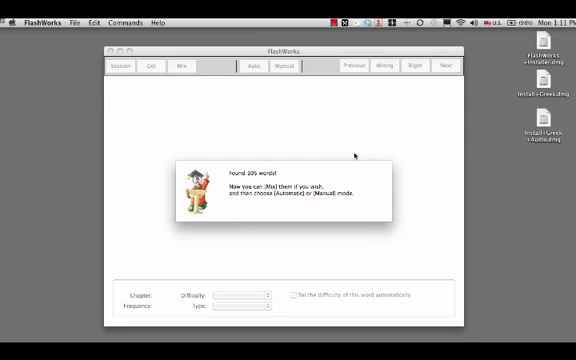
Mix the loaded words and dismiss the words-mixed notice.
{"action": "left_click", "coordinate": [182, 68]}
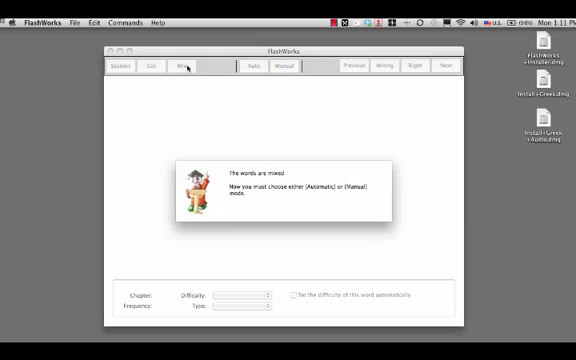
{"action": "left_click", "coordinate": [272, 70]}
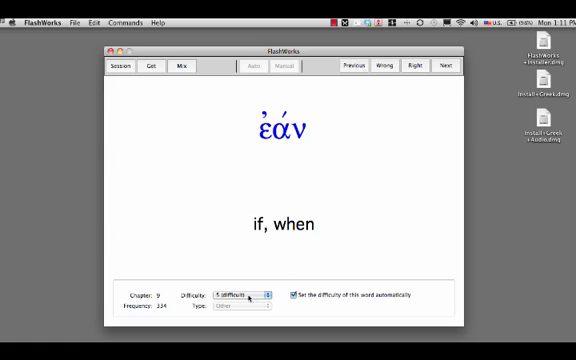
Advance to αἰώνιος, reveal its meaning eternal and set a new difficulty.
{"action": "left_click", "coordinate": [240, 294]}
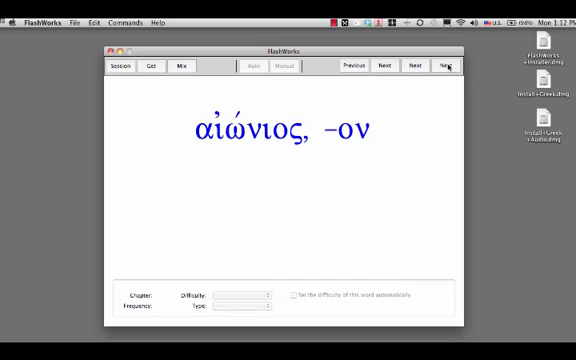
{"action": "left_click", "coordinate": [444, 68]}
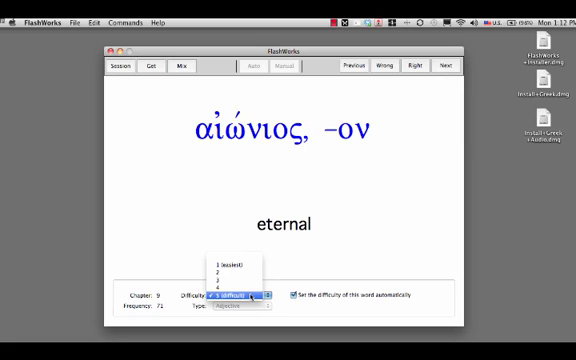
{"action": "left_click", "coordinate": [236, 294]}
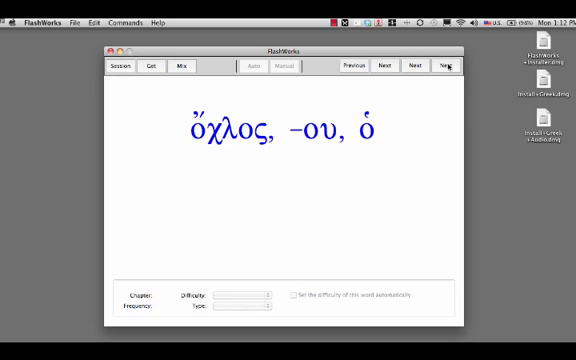
{"action": "mouse_move", "coordinate": [448, 64]}
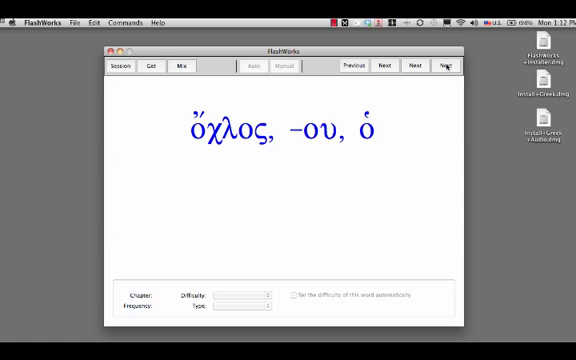
Reveal ὄχλος as crowd, multitude, change its difficulty and move to the next word.
{"action": "left_click", "coordinate": [440, 68]}
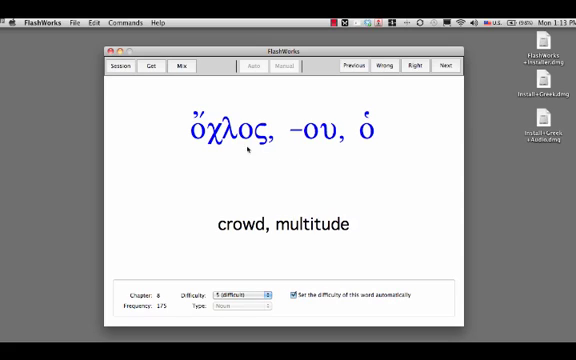
{"action": "left_click", "coordinate": [232, 292]}
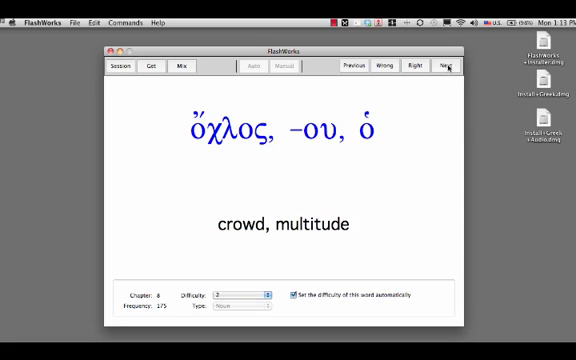
{"action": "left_click", "coordinate": [444, 64]}
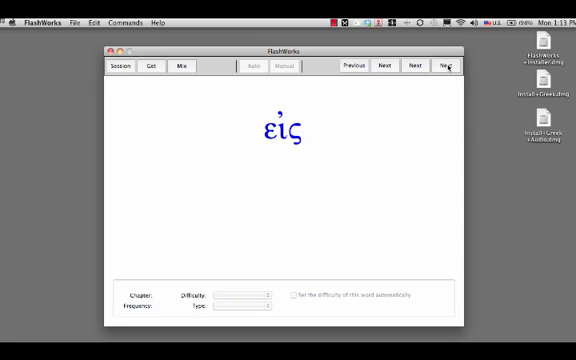
Reveal εἰς (into, in, among) and Abraham, marking each answered to reach ἀρχή.
{"action": "left_click", "coordinate": [444, 66]}
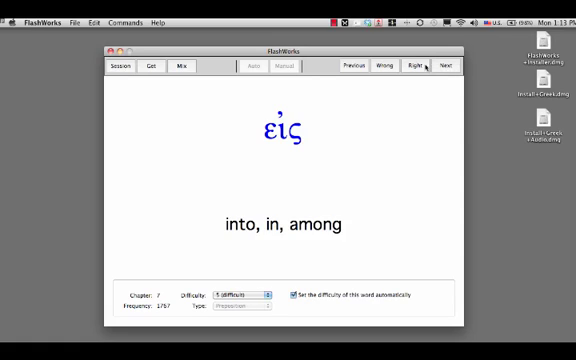
{"action": "left_click", "coordinate": [412, 68]}
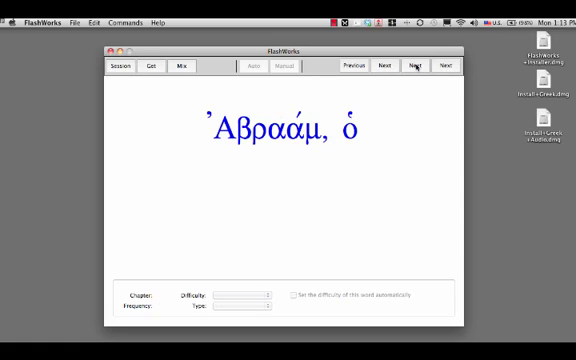
{"action": "left_click", "coordinate": [416, 66]}
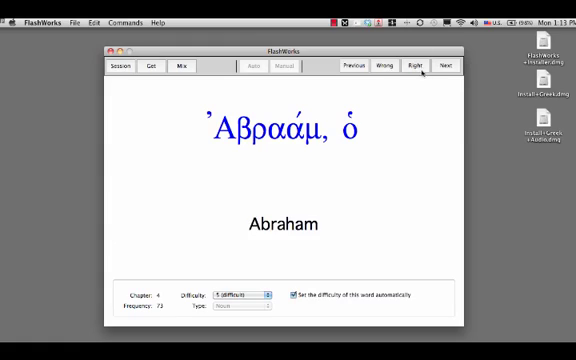
{"action": "left_click", "coordinate": [412, 68]}
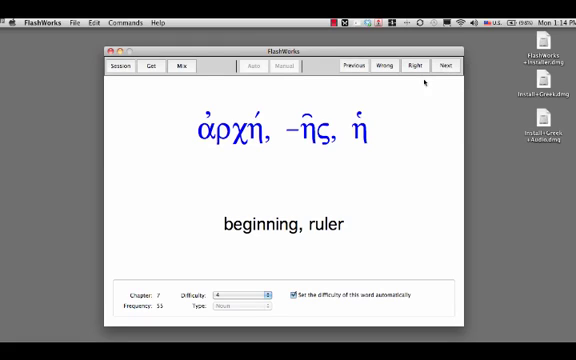
Move past ἀρχή to ἐάν and bring up the session statistics.
{"action": "left_click", "coordinate": [442, 68]}
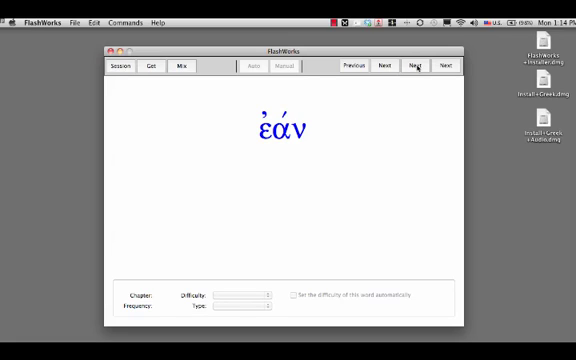
{"action": "left_click", "coordinate": [412, 66]}
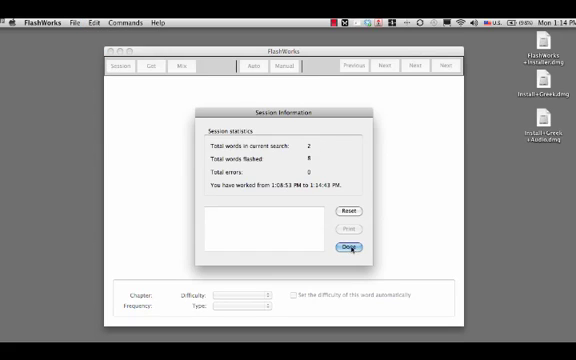
Close Session Information and start printing the 2 selected words via Commands.
{"action": "left_click", "coordinate": [352, 248]}
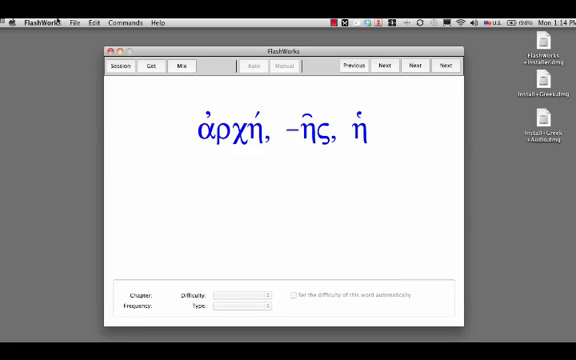
{"action": "left_click", "coordinate": [78, 16]}
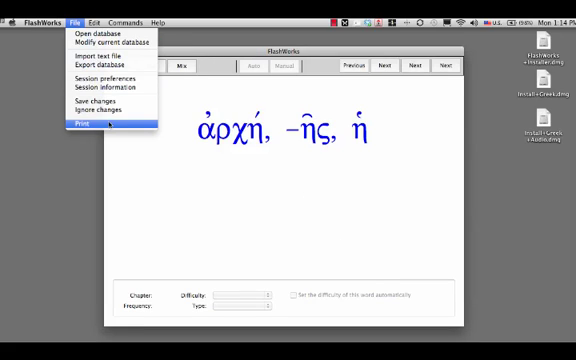
{"action": "left_click", "coordinate": [76, 124]}
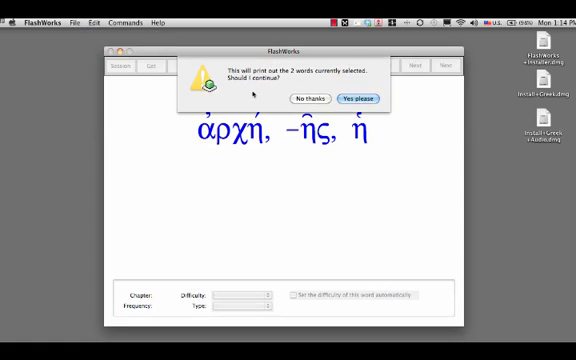